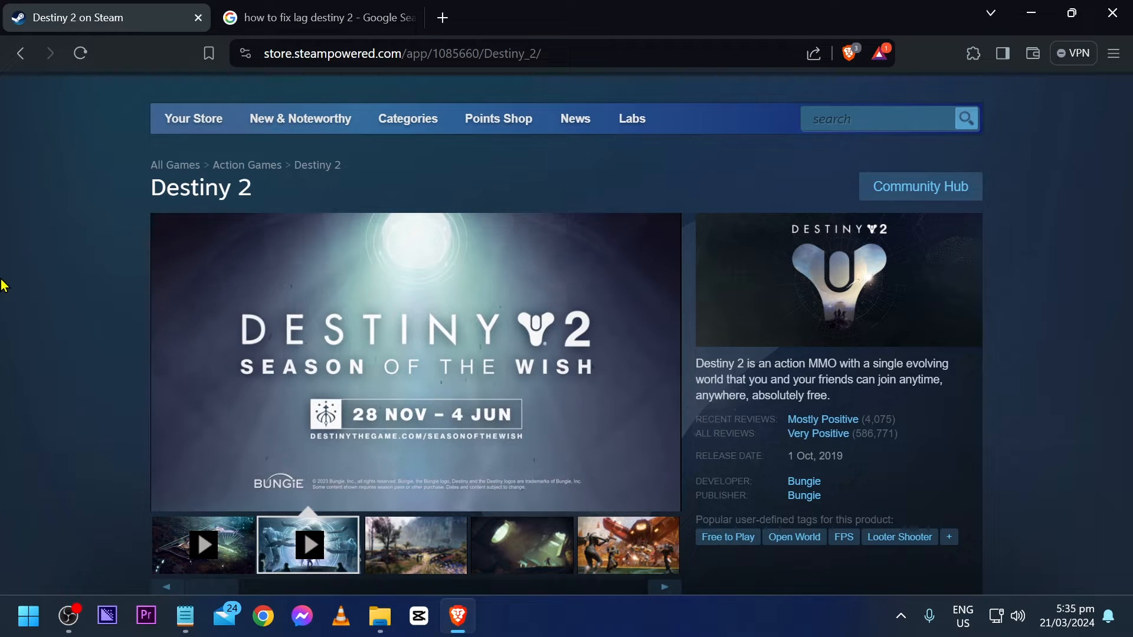
- View another Destiny 2 screenshot on Steam, then return to the Destiny 2 lag-fix search results
left_click(414, 545)
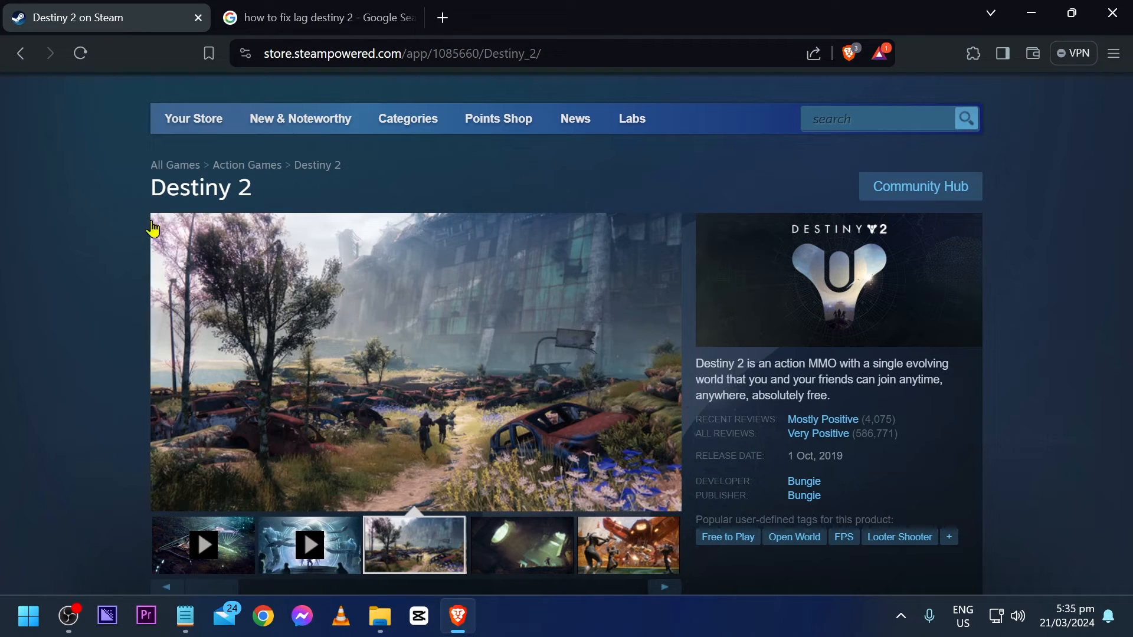
left_click(318, 17)
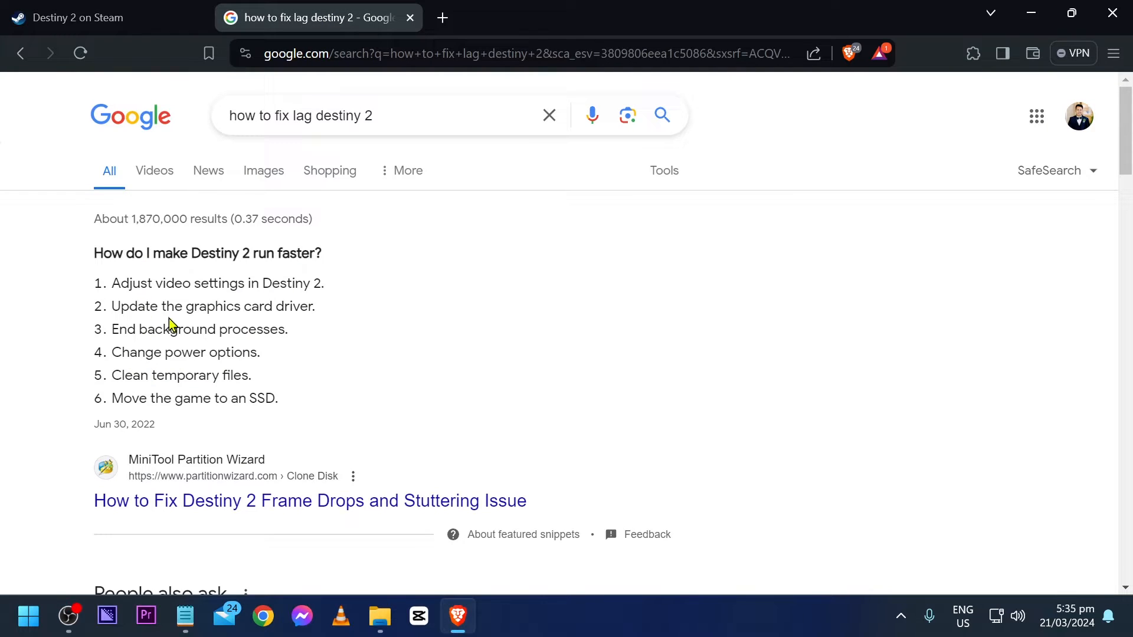
- Select the Destiny 2 lag-fix query and scroll through the video results and fix articles
left_click(361, 116)
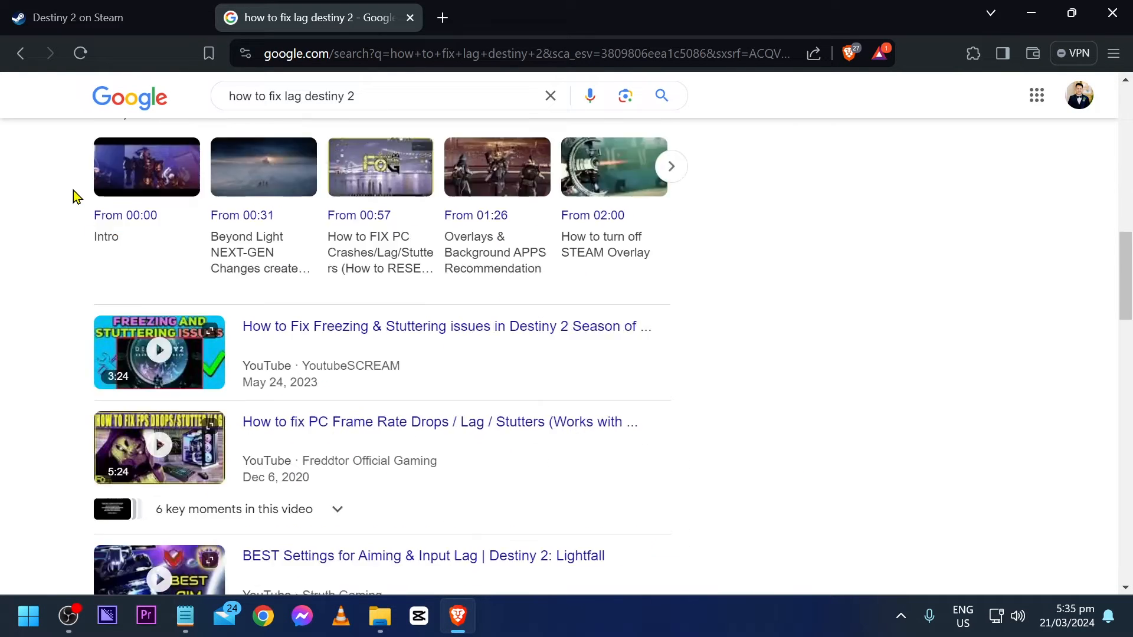
scroll("down", 3)
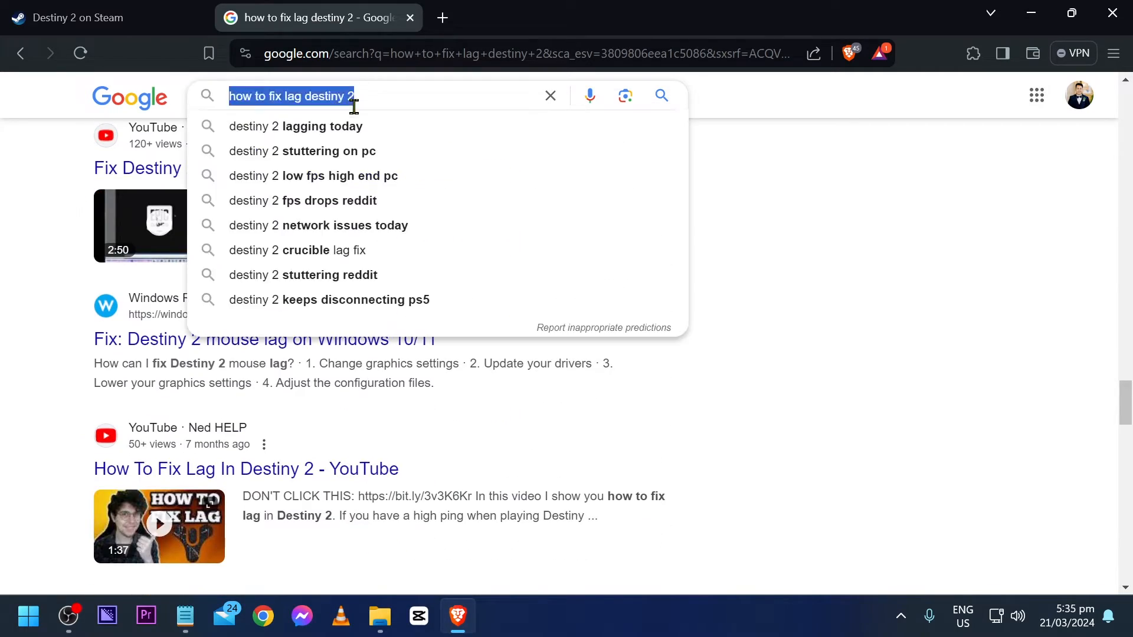
- Search Google for 'exitlag' and clear the accidental text selection
type("exitlag")
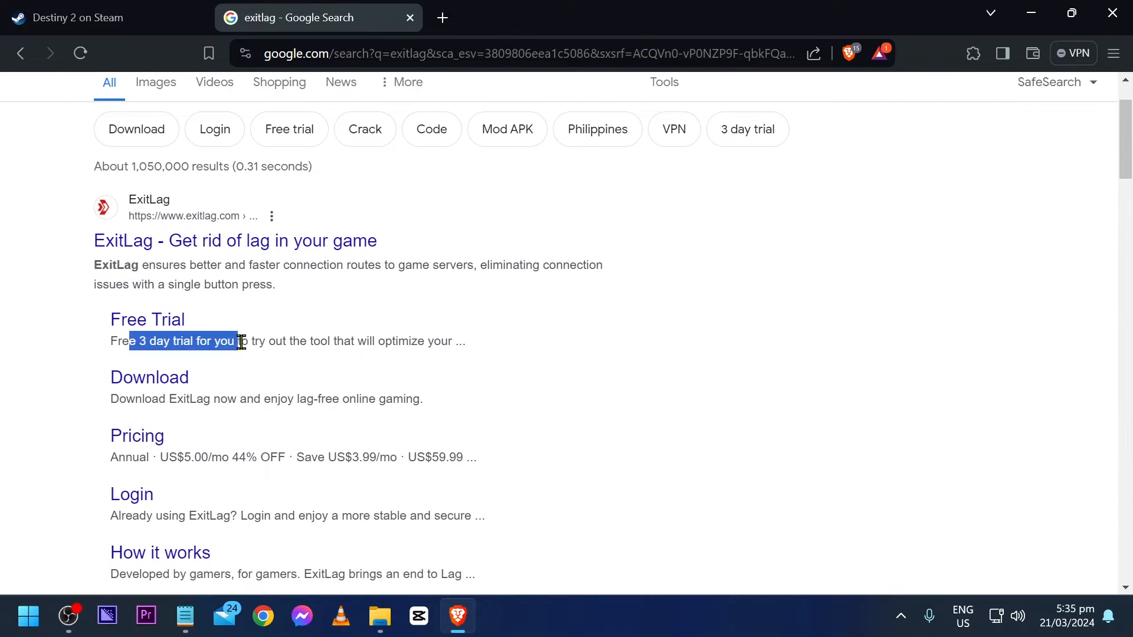
left_click(405, 354)
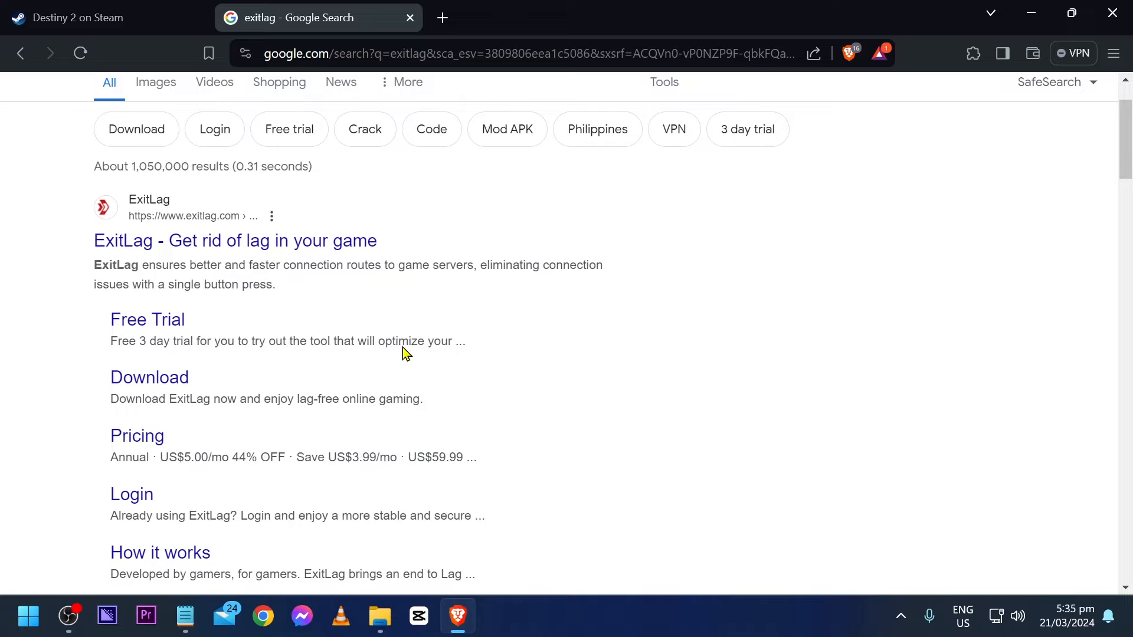
mouse_move(149, 376)
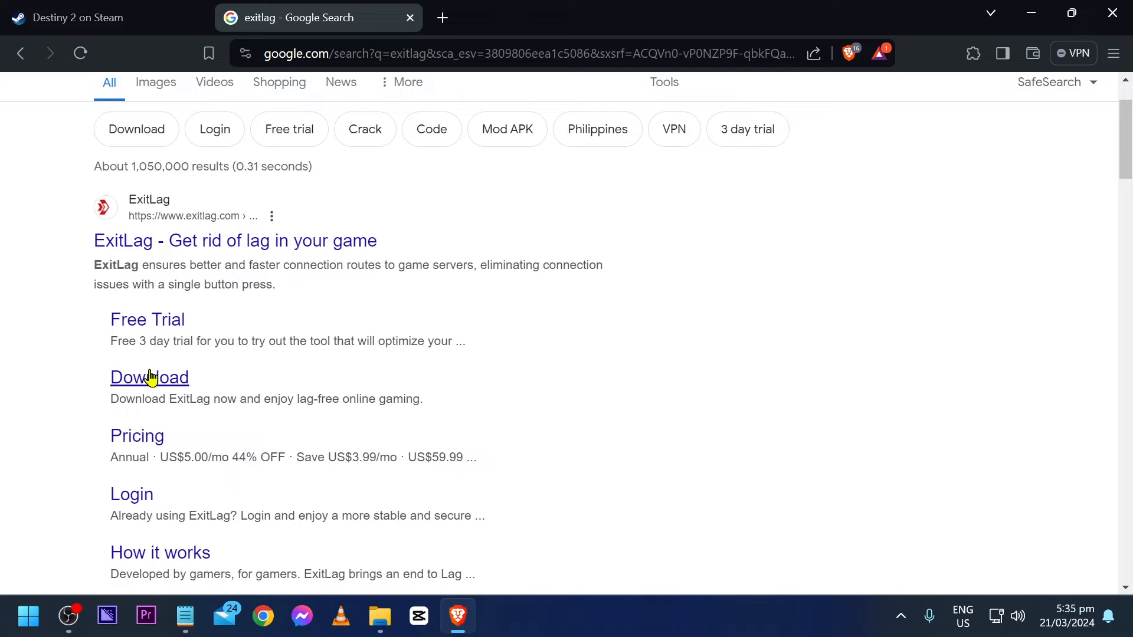
- Open the ExitLag Download sitelink and get the Windows app installed
left_click(149, 376)
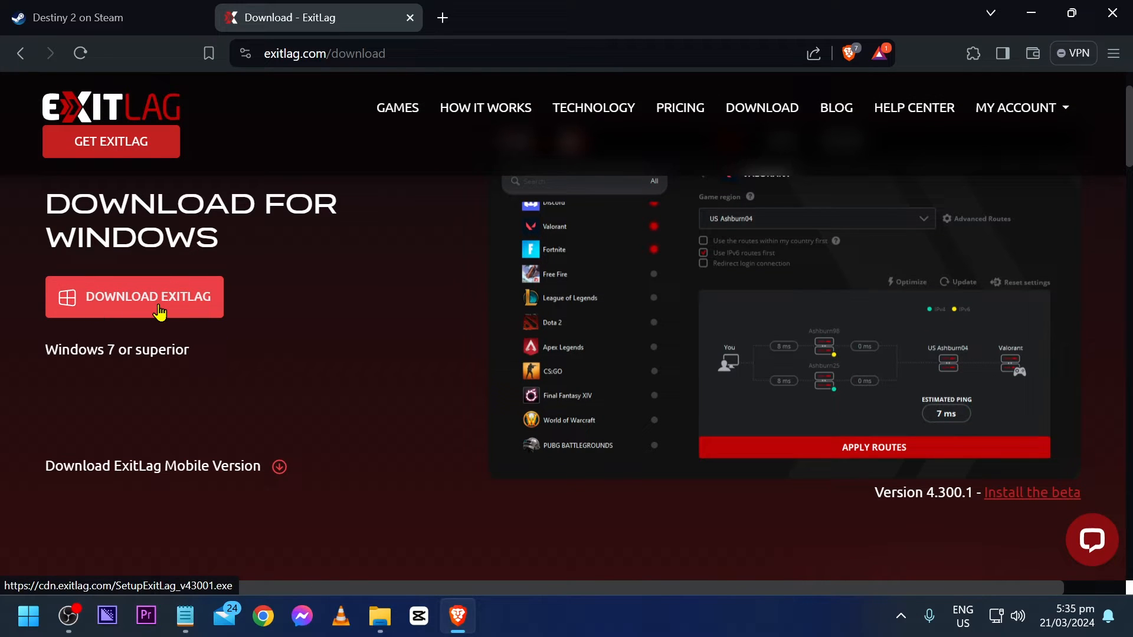
mouse_move(263, 447)
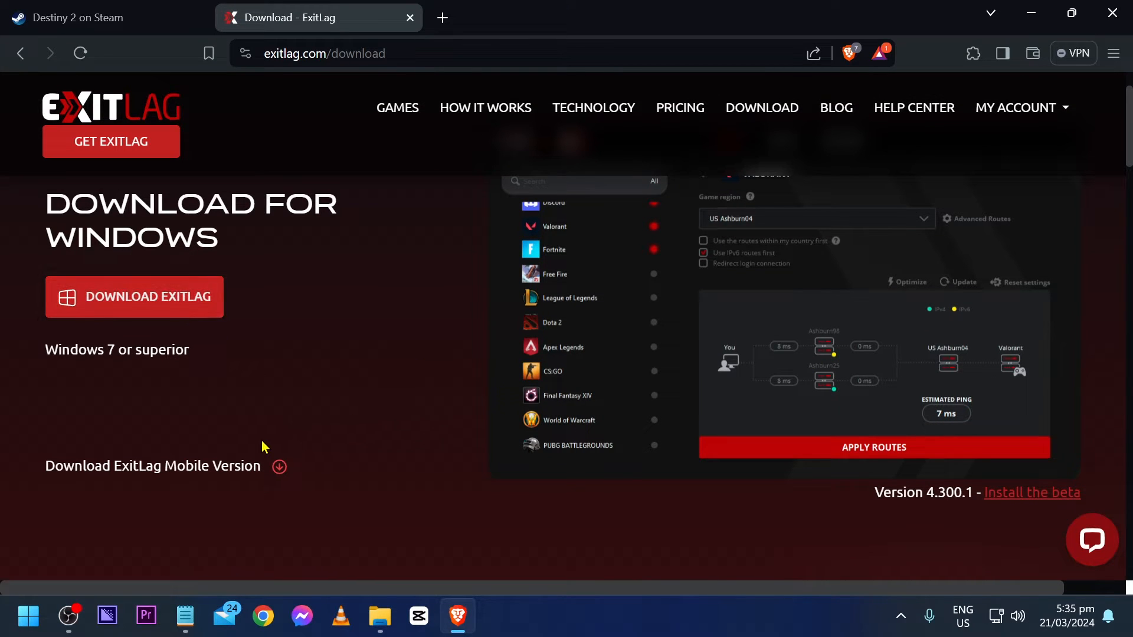
scroll("up", 3)
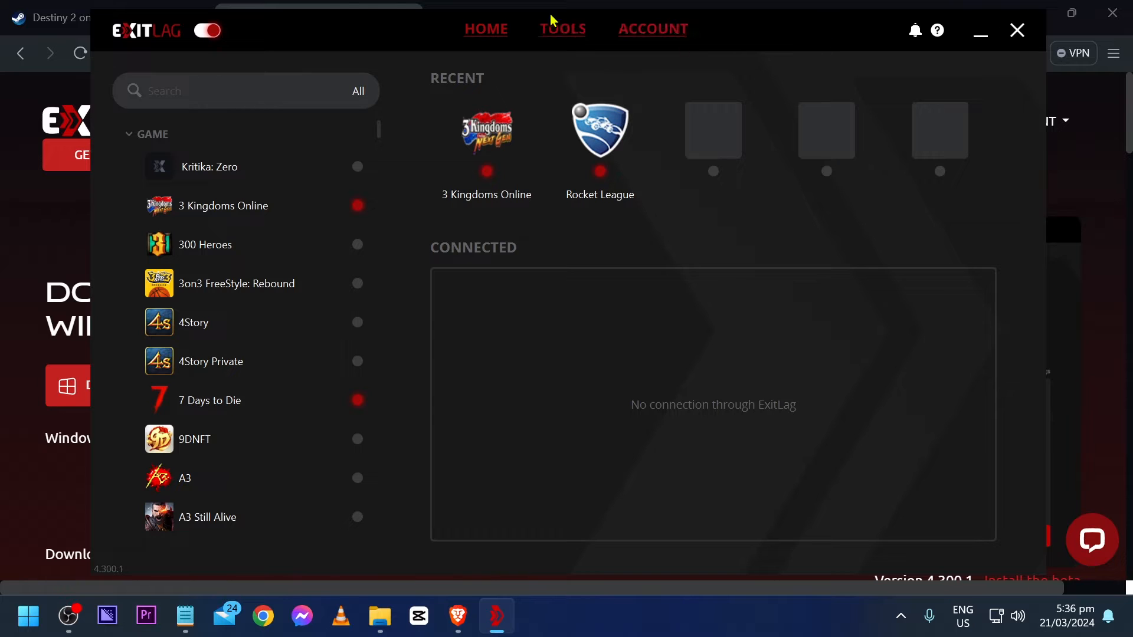
mouse_move(527, 253)
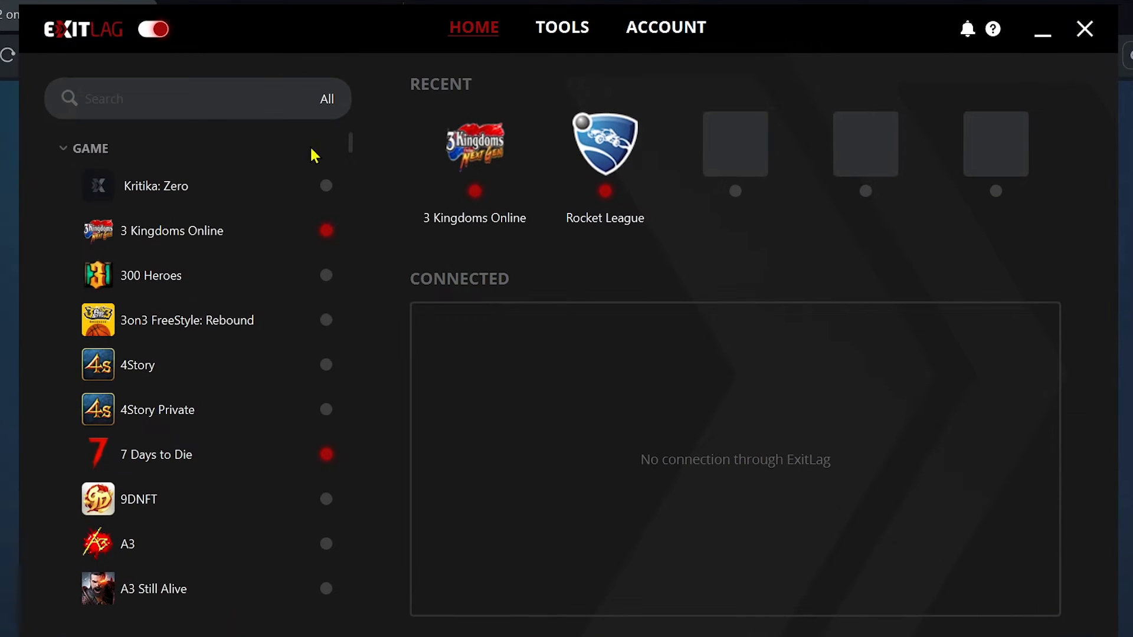
- Search ExitLag for 'destiny' and open Destiny 2's route settings
type("destin")
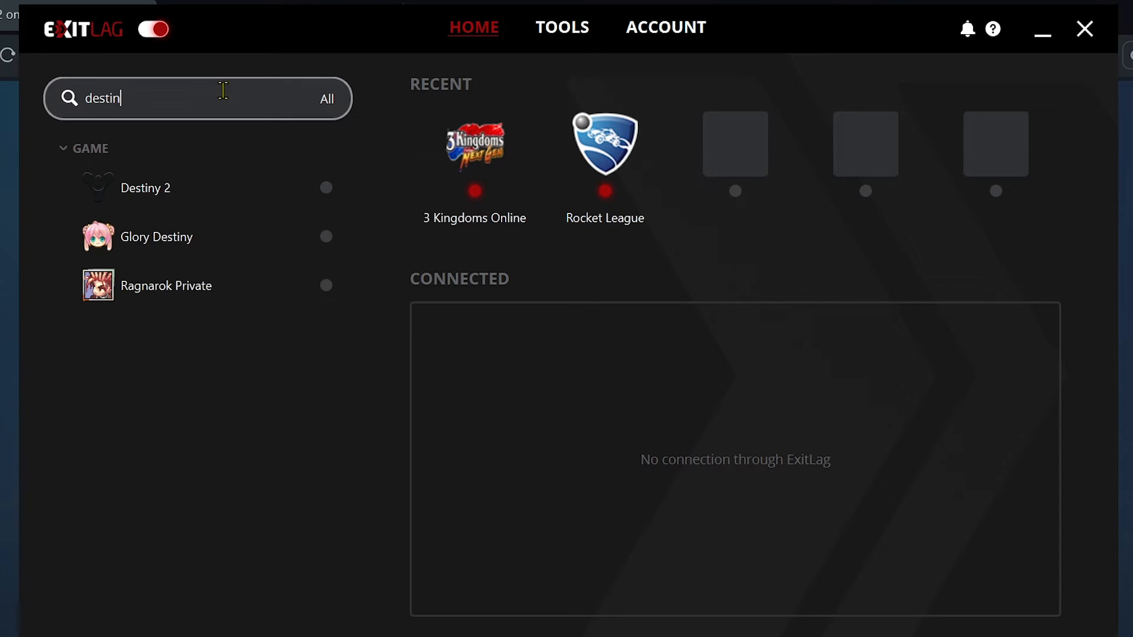
type("y")
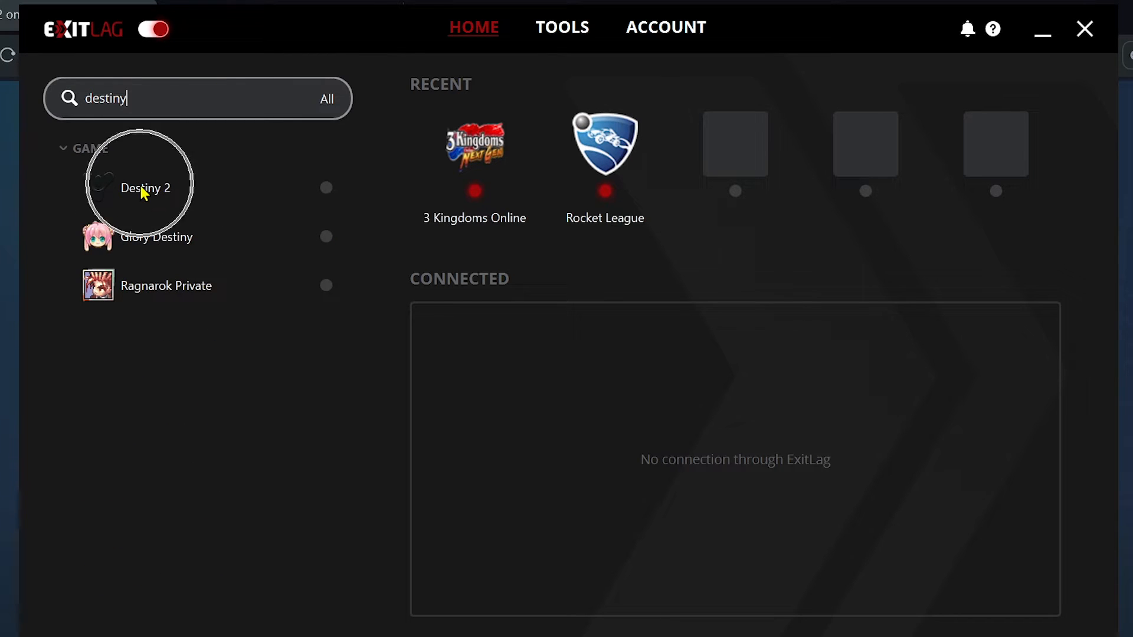
left_click(147, 188)
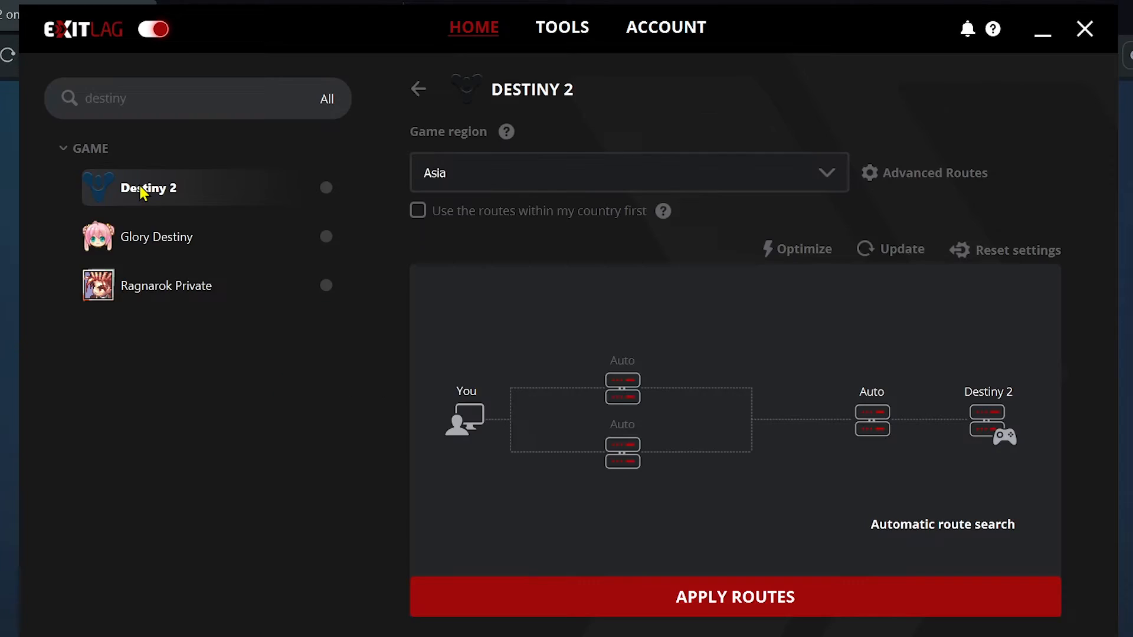
mouse_move(412, 244)
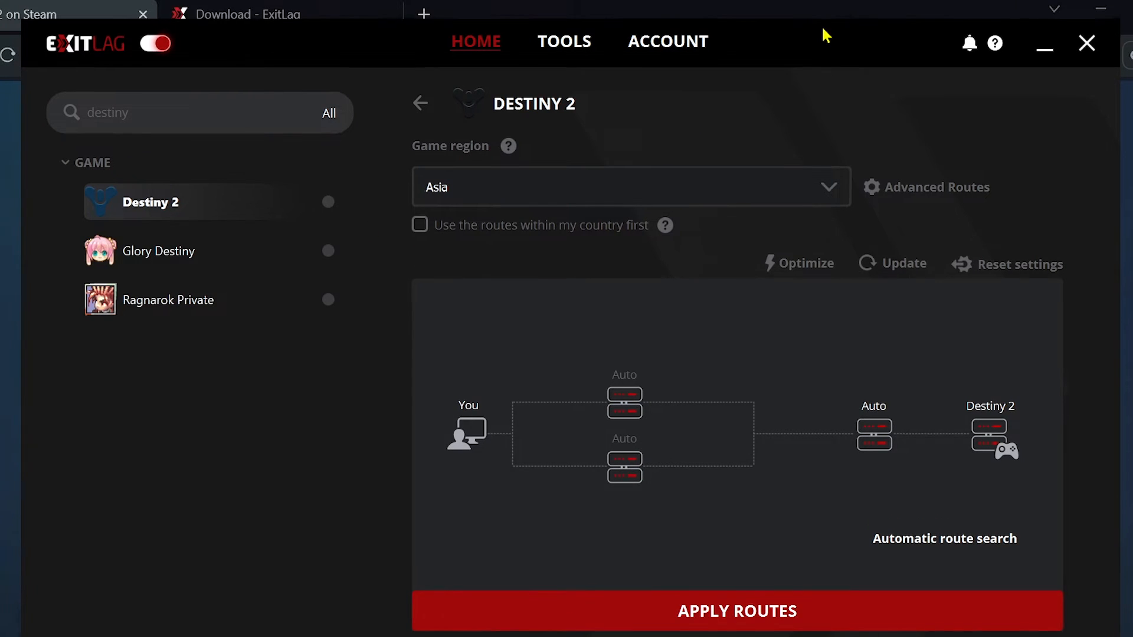
left_click(628, 186)
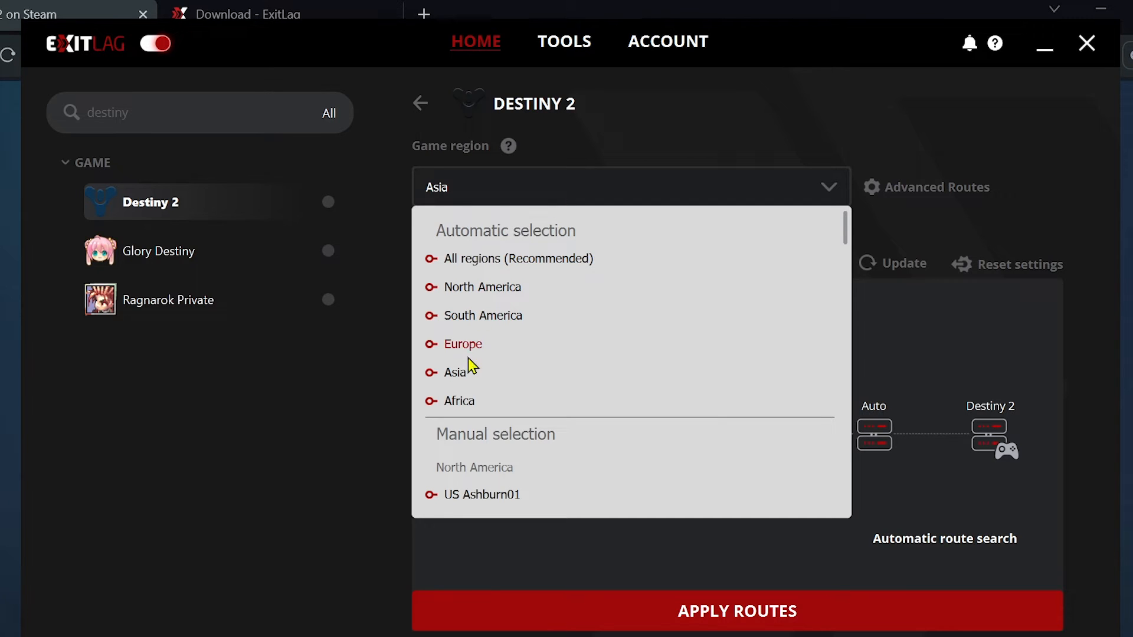
mouse_move(491, 402)
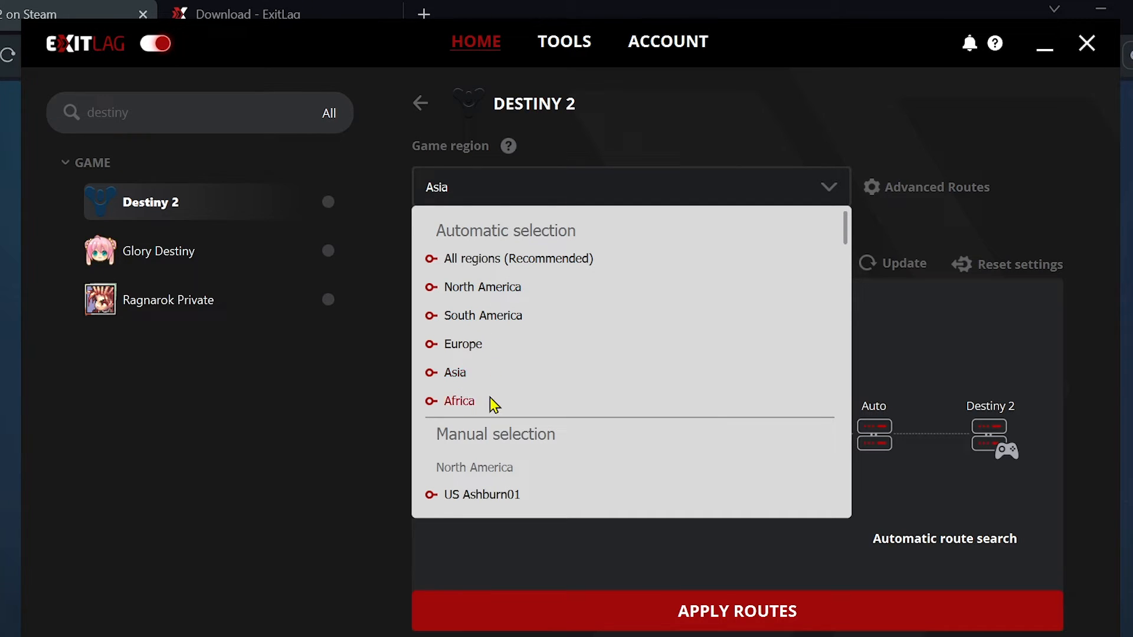
left_click(519, 258)
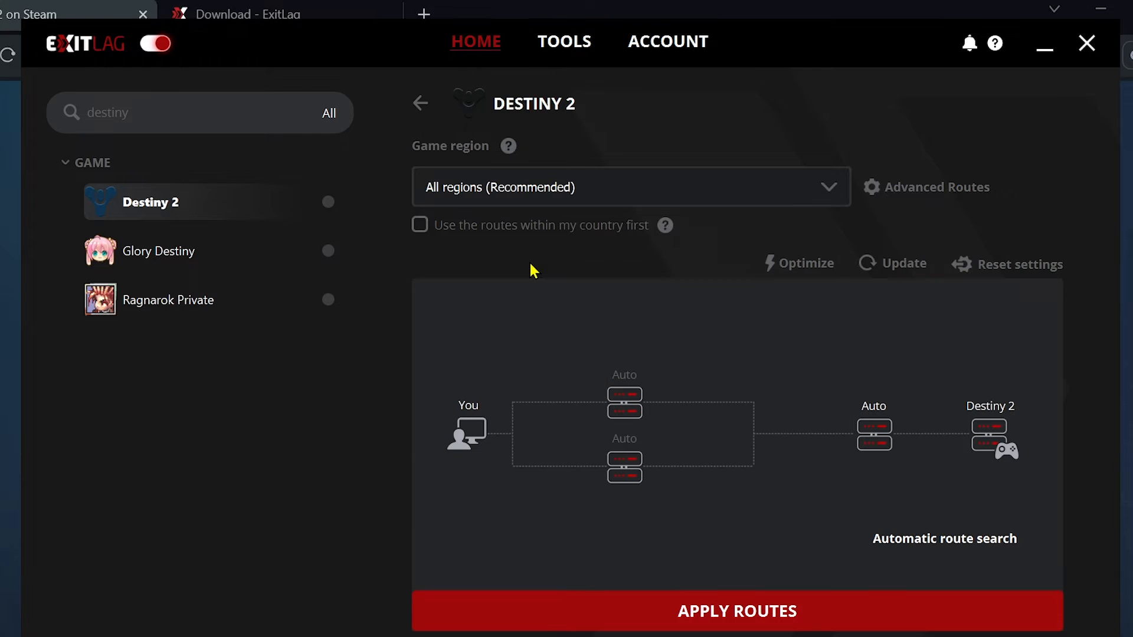
left_click(629, 186)
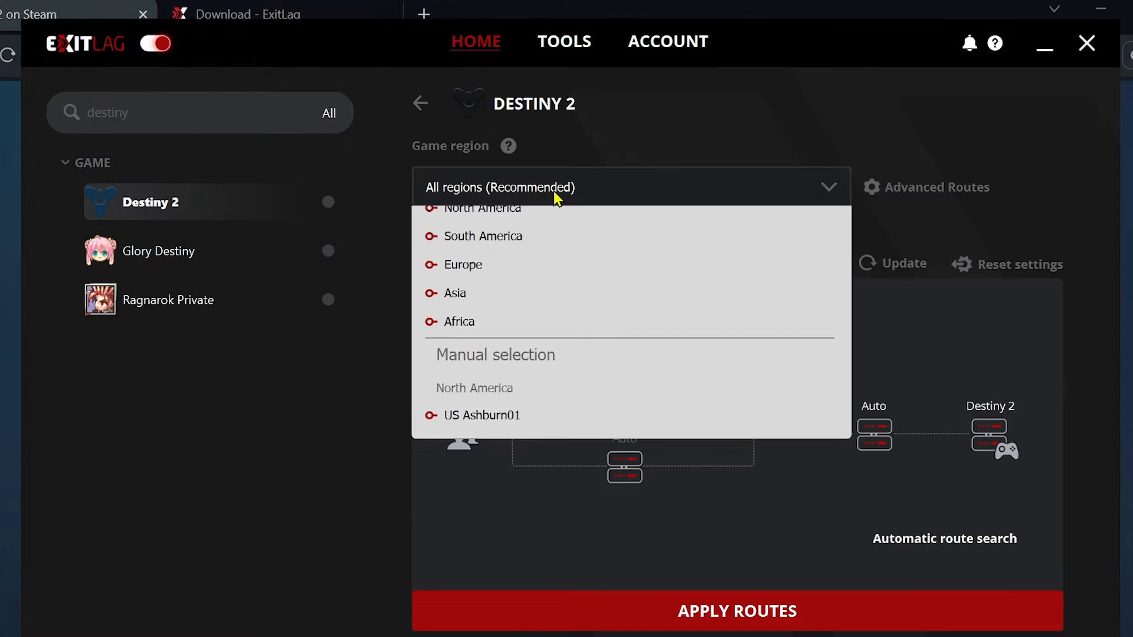
scroll("up", 3)
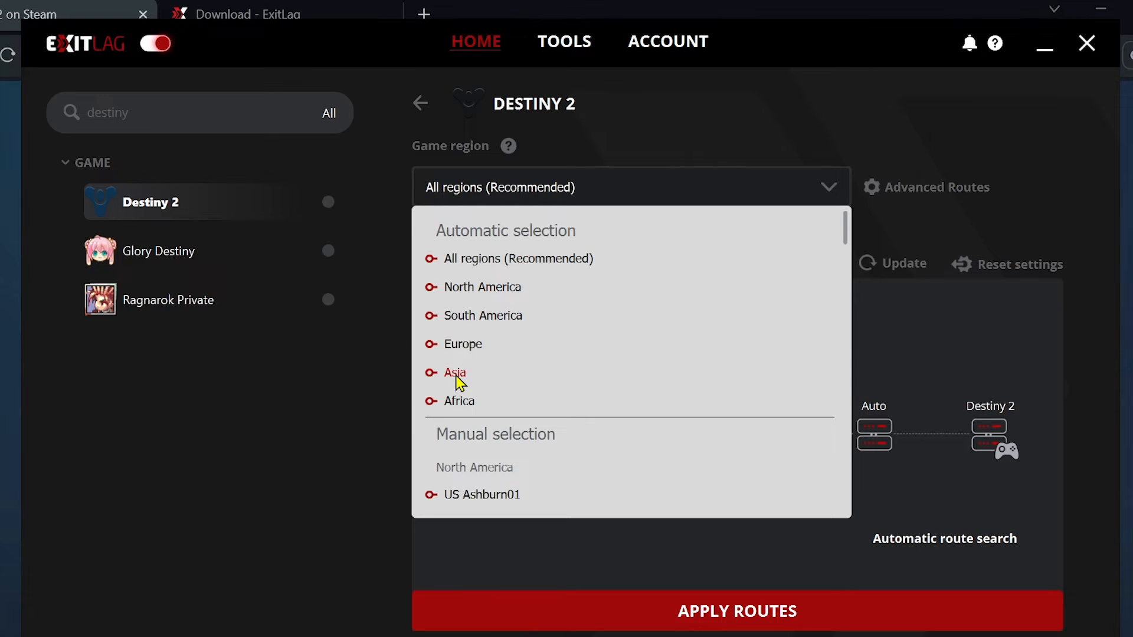
left_click(454, 373)
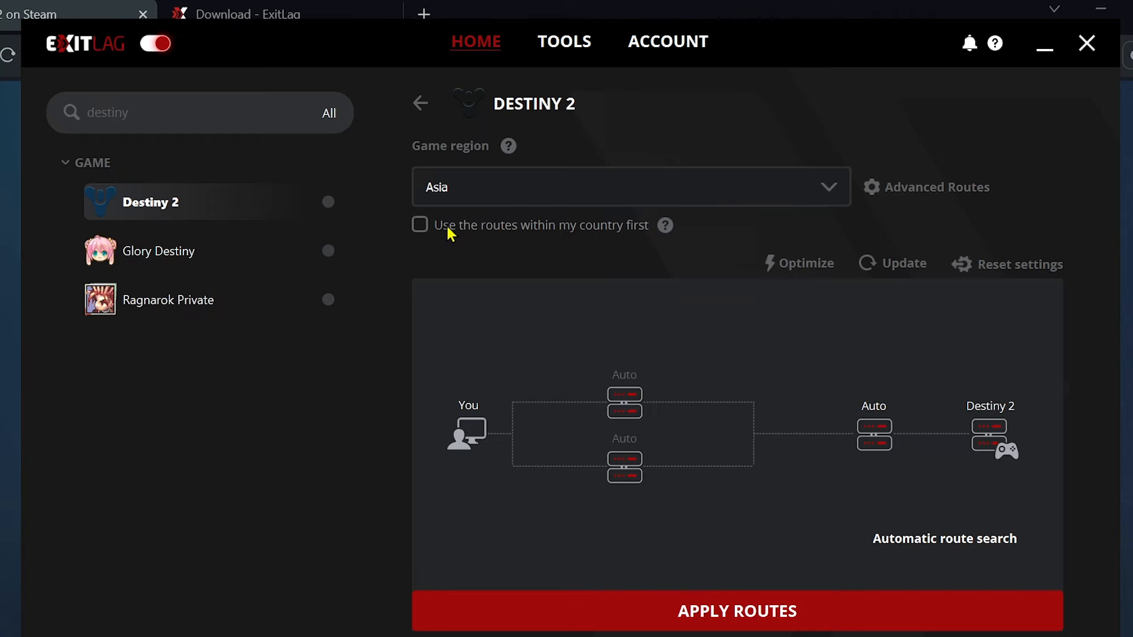
- Prefer routes within my country for Destiny 2 and set advanced routes to 2 UDP
left_click(419, 224)
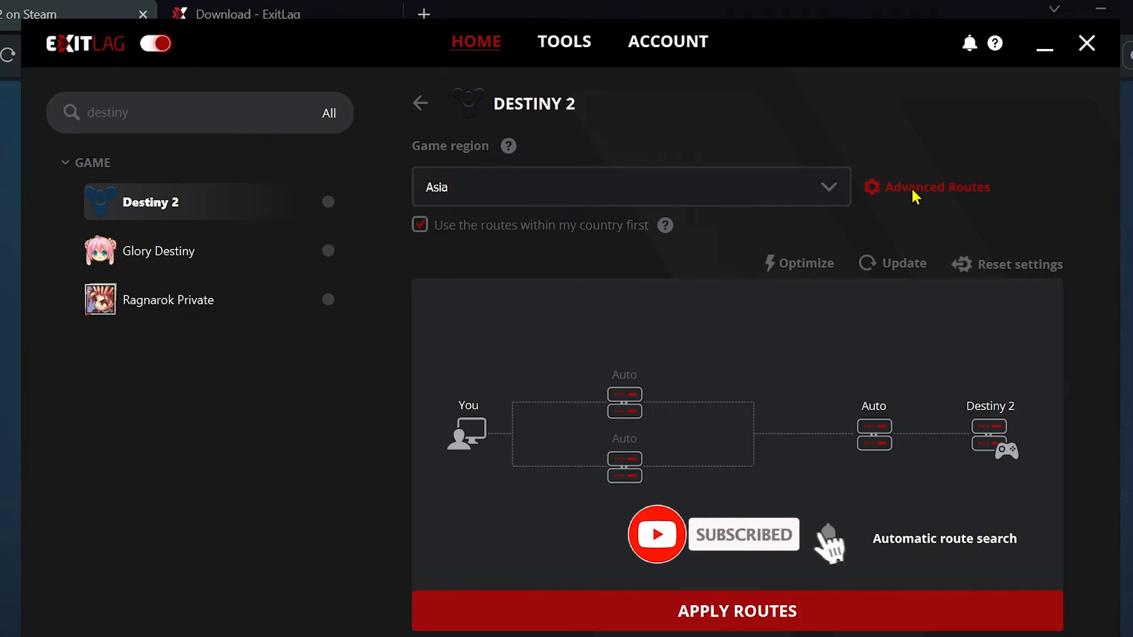
left_click(935, 188)
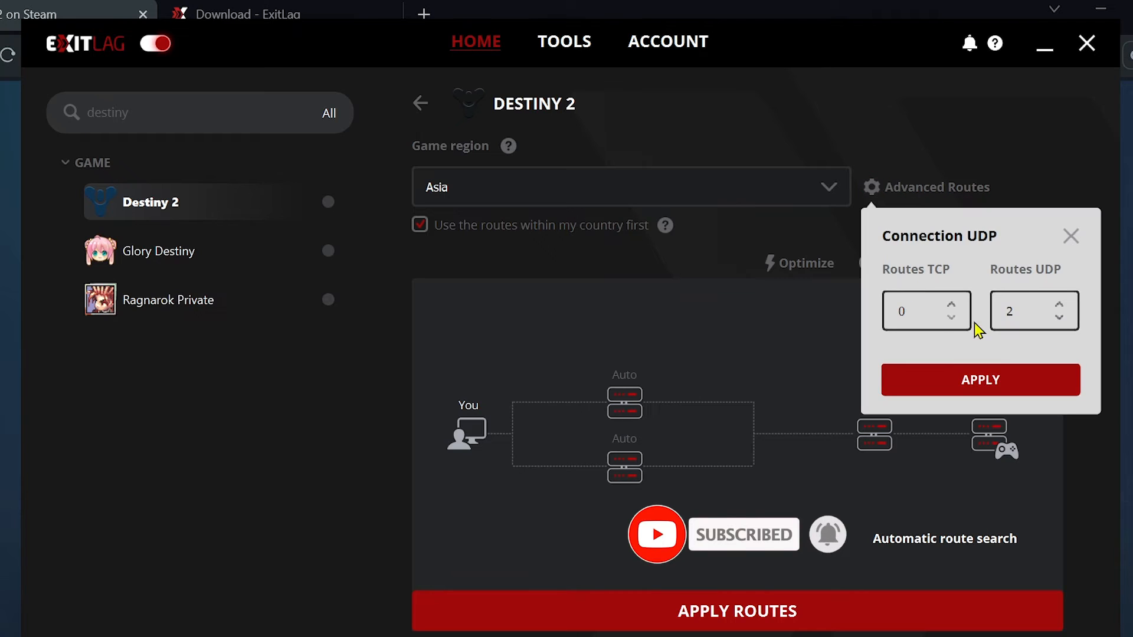
mouse_move(1048, 311)
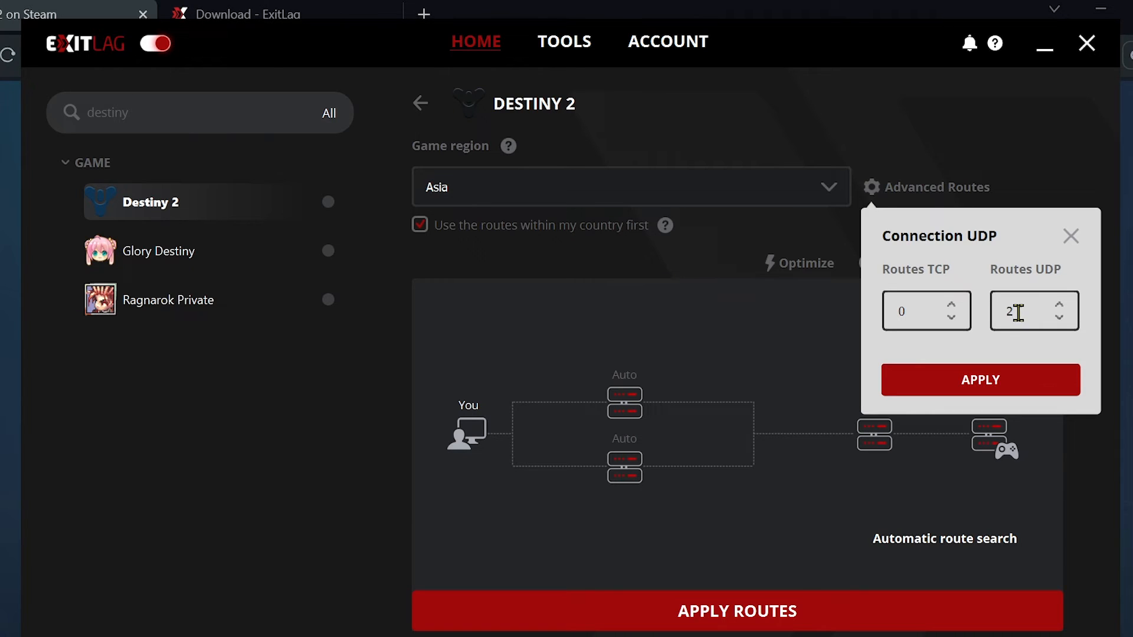
left_click(980, 379)
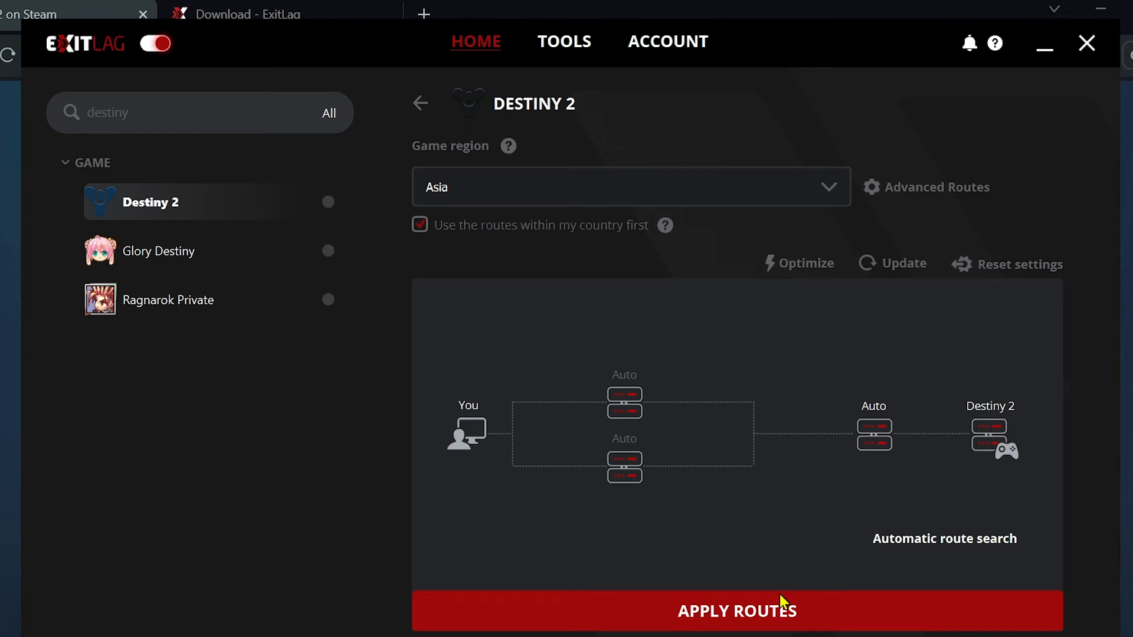
- Apply the Destiny 2 routes, then subscribe to the YouTube channel and like the video
left_click(420, 103)
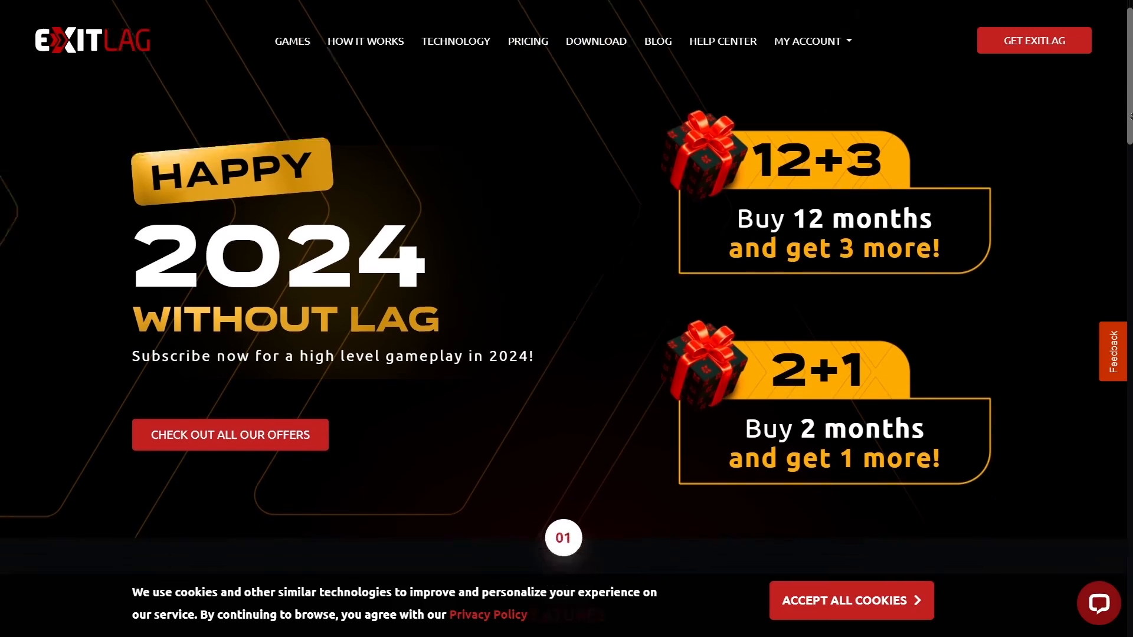
scroll("down", 3)
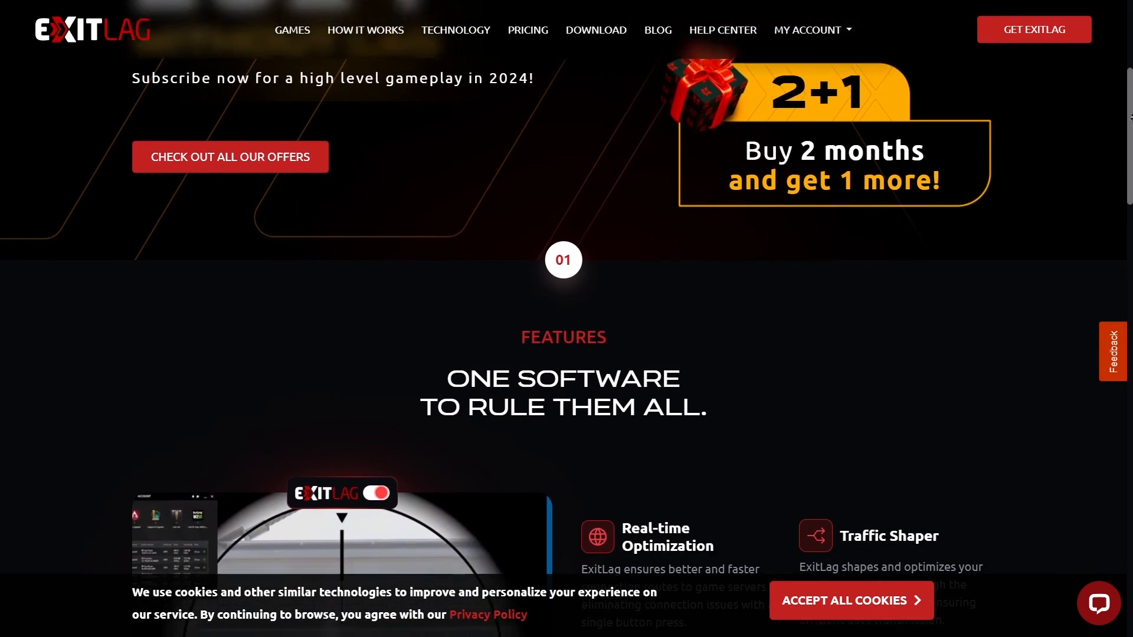
scroll("down", 3)
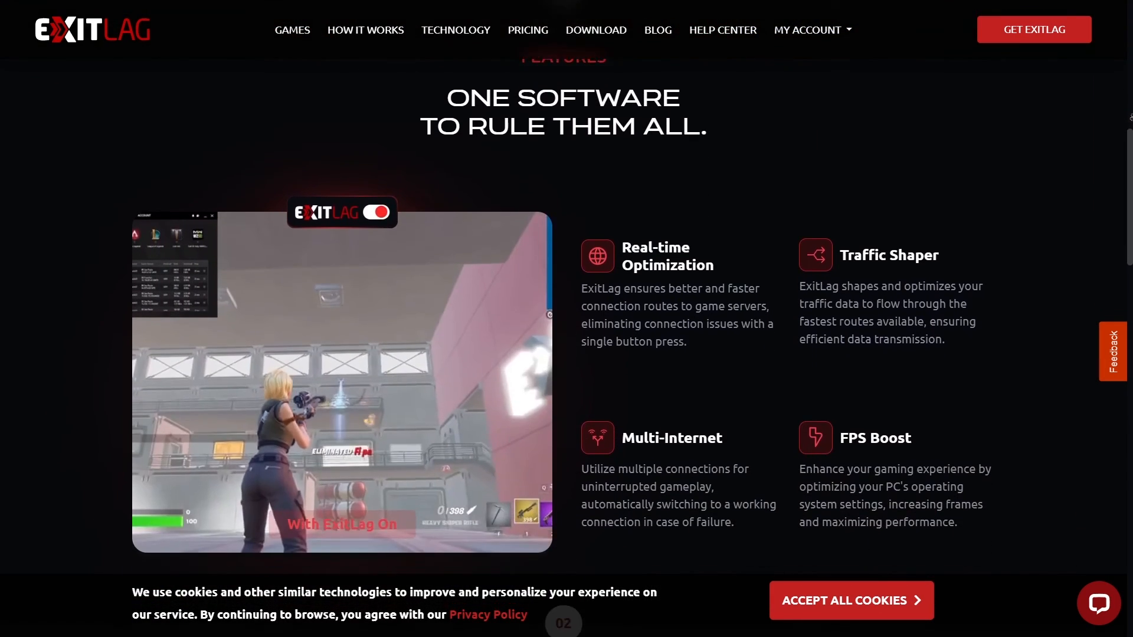
scroll("down", 3)
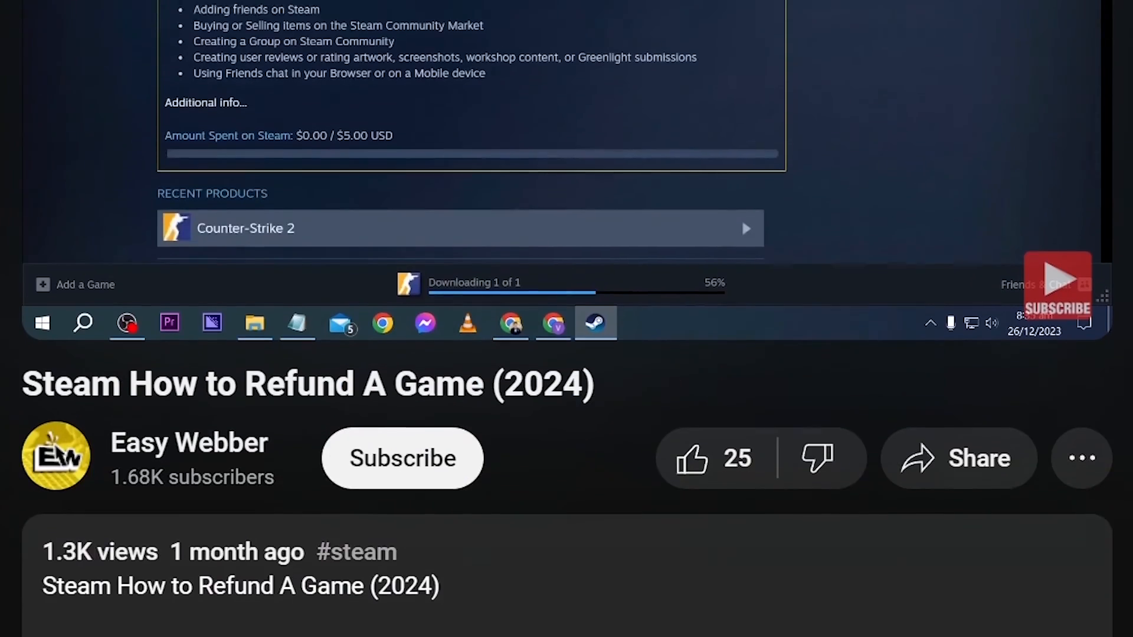
left_click(402, 458)
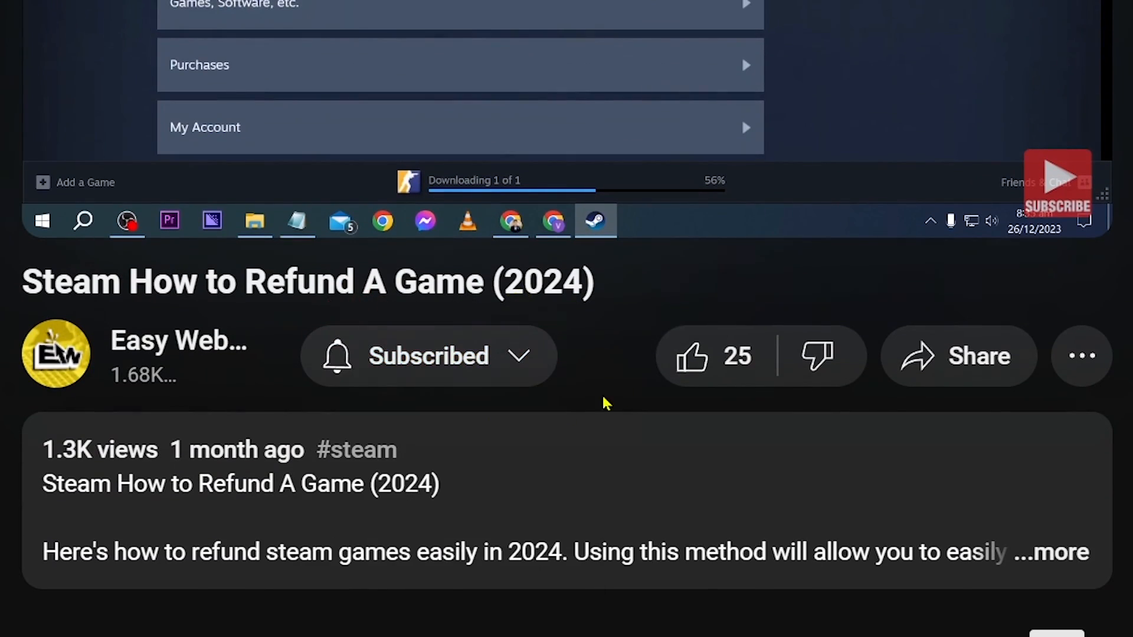
left_click(690, 355)
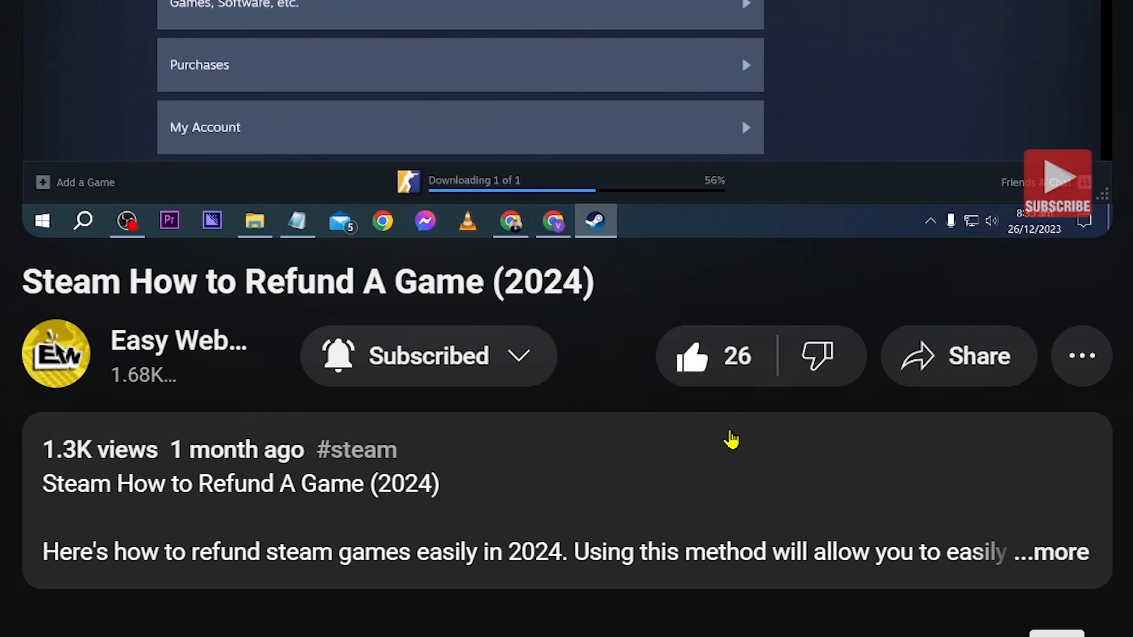